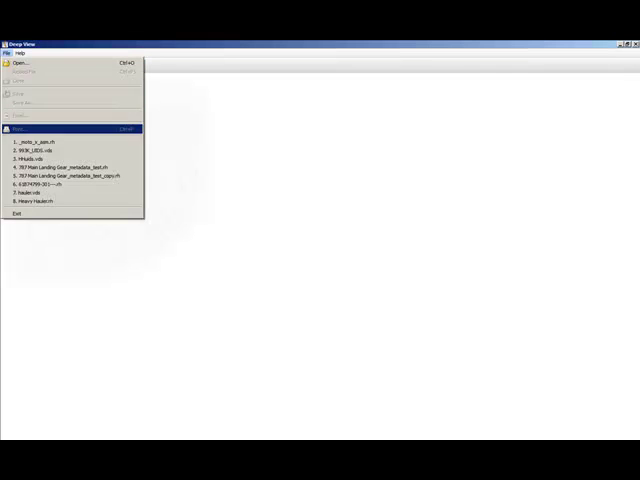
- Open the recent motocross model _moto_x_asm.rh in Deep View
left_click(30, 140)
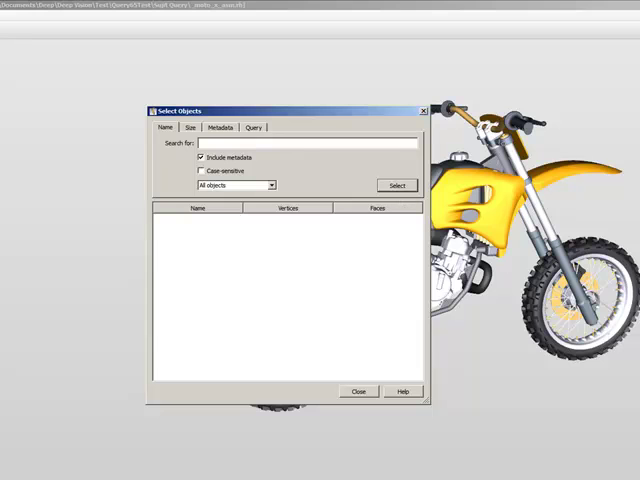
- Start a new query in the Select Objects Query tab
left_click(254, 127)
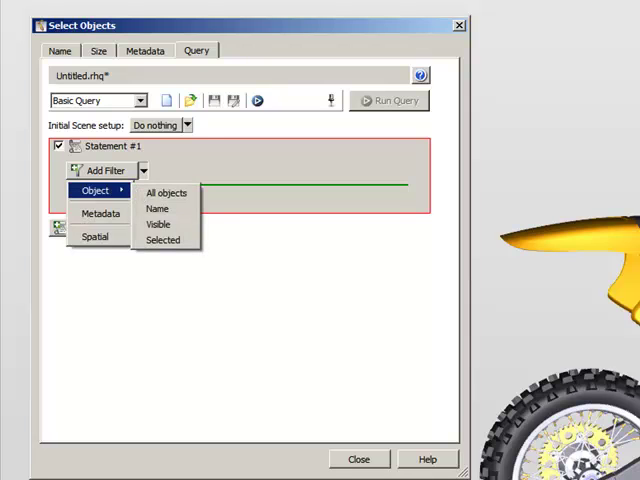
- Add an Object Name filter matching names that include 'tire'
left_click(157, 208)
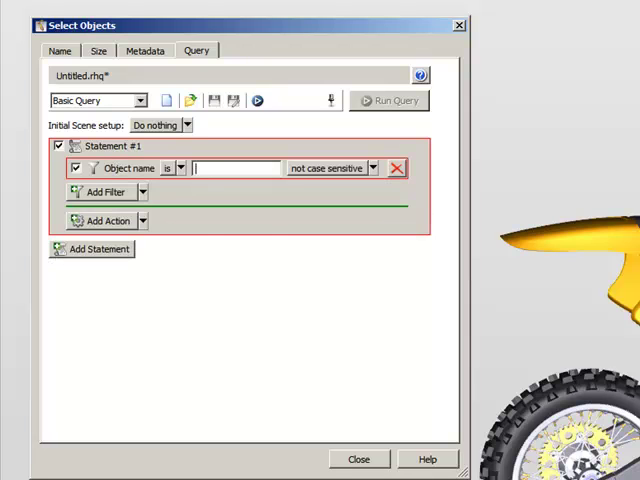
left_click(178, 167)
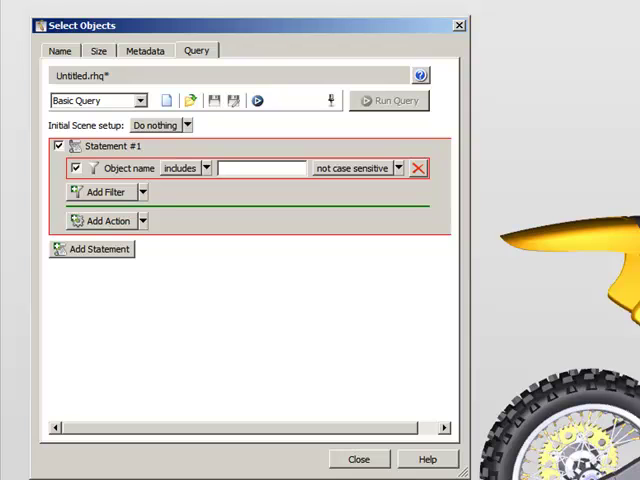
type("t")
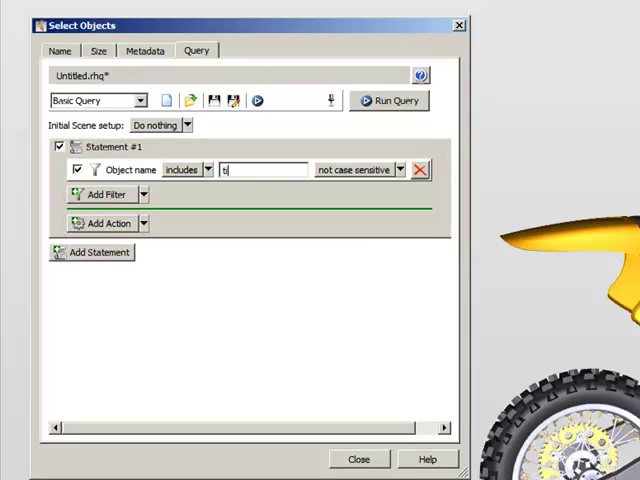
type("ire")
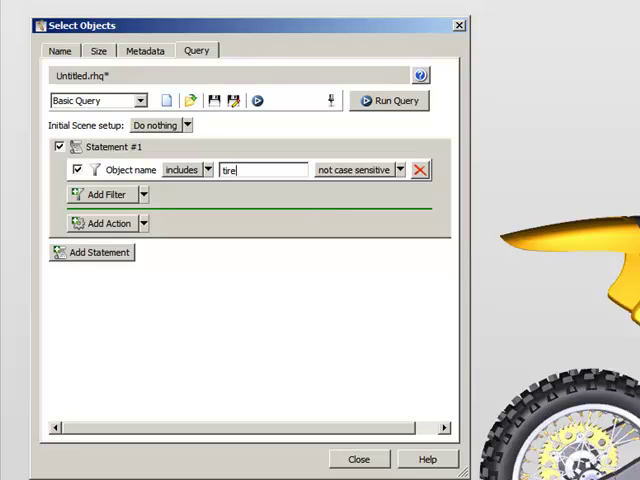
- Add a Highlight objects action and open its highlight colour chooser
left_click(143, 223)
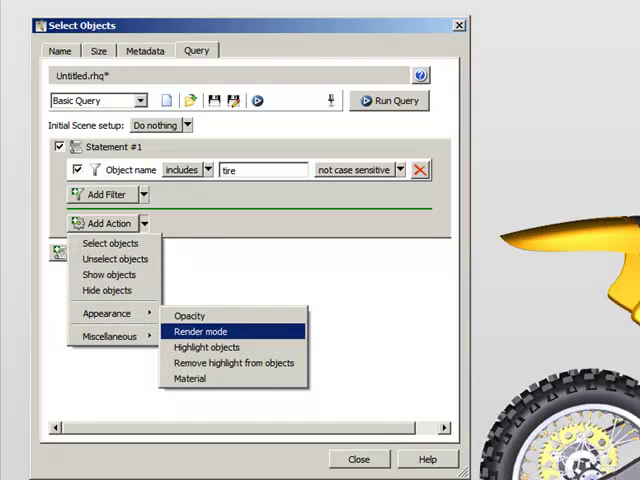
left_click(207, 347)
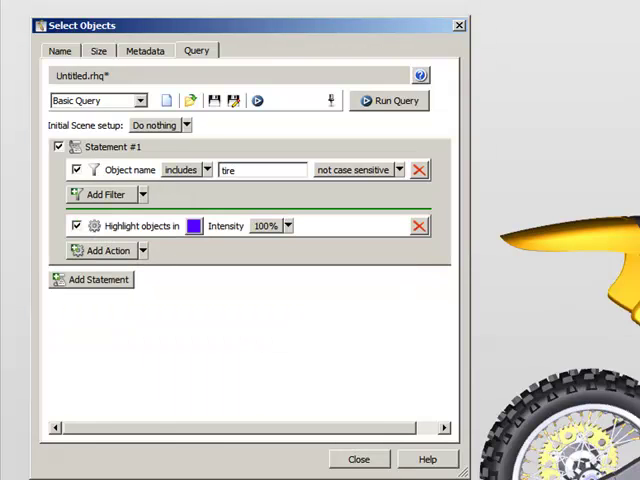
left_click(193, 225)
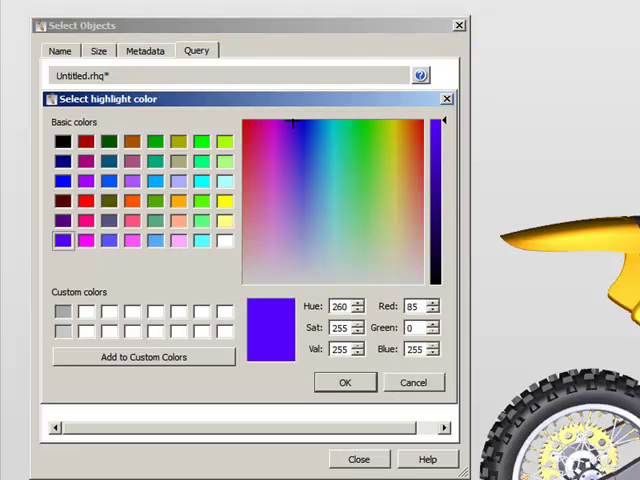